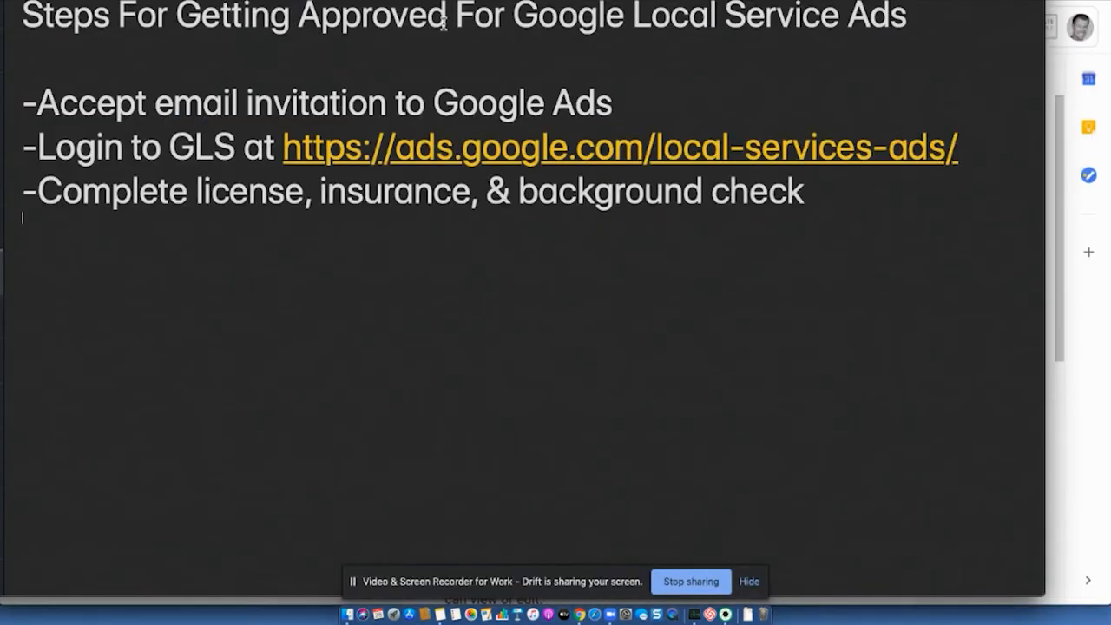
Highlight the invitation step and email subject, then accept the Google Ads account invitation
double_click(316, 103)
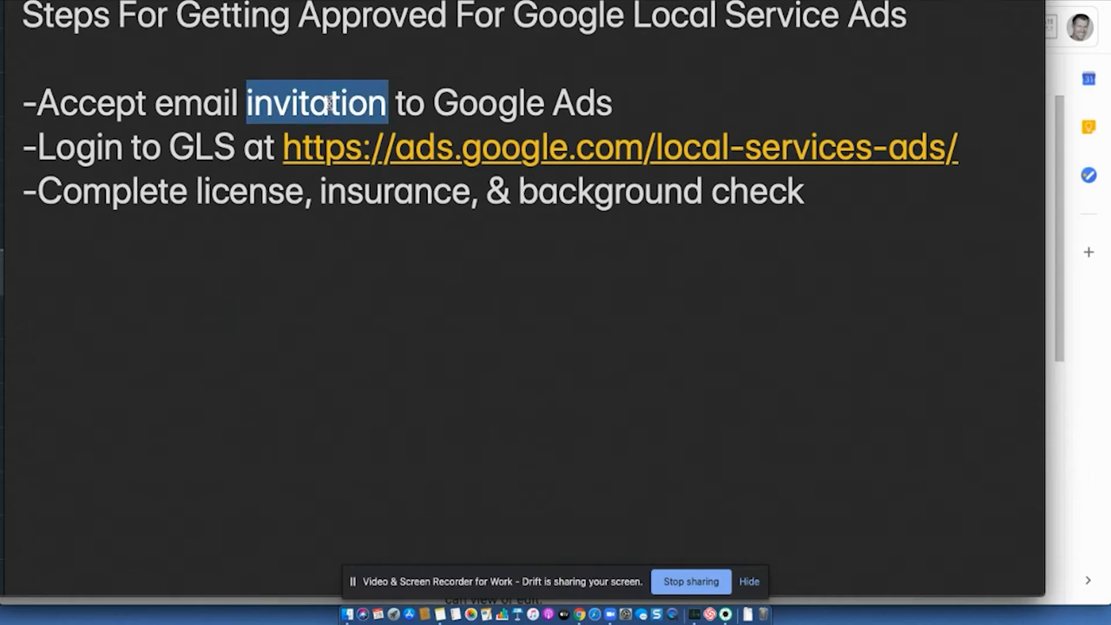
triple_click(316, 103)
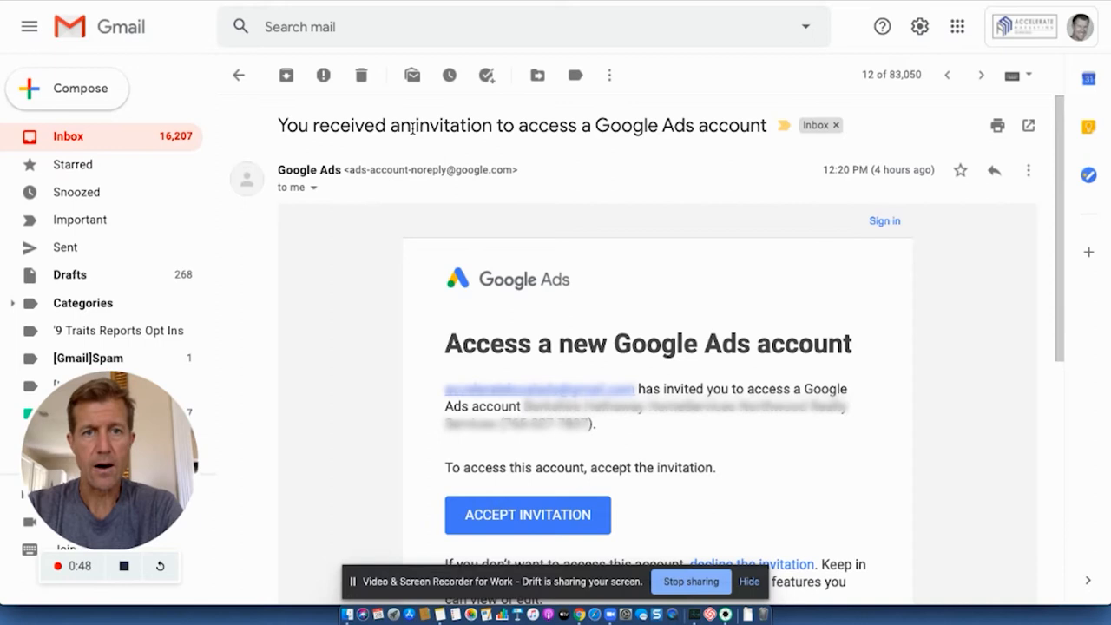
triple_click(521, 125)
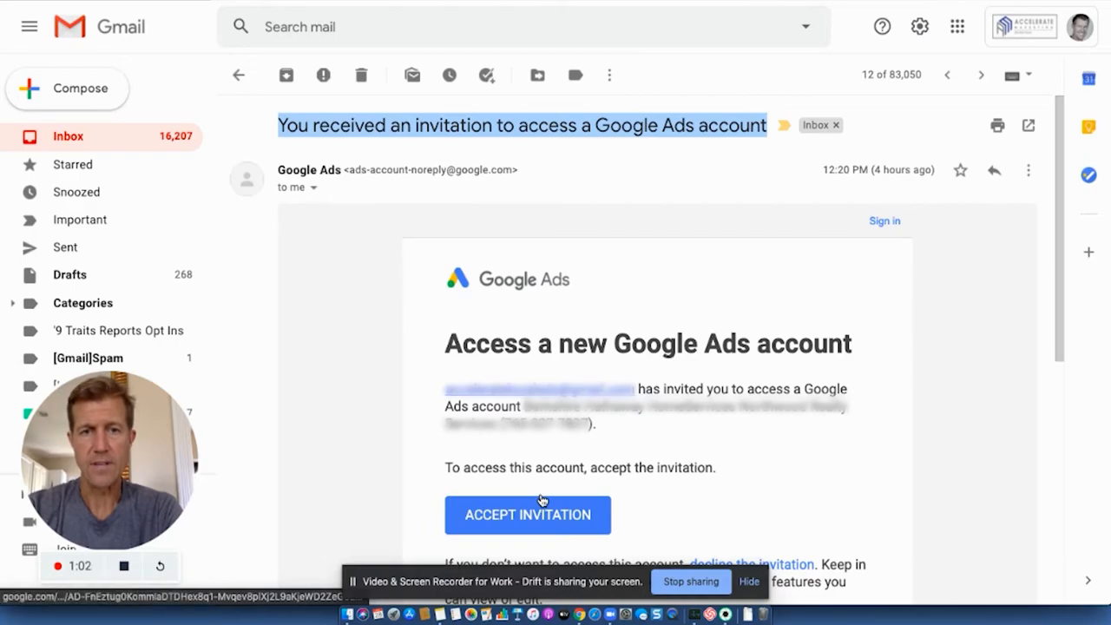
left_click(528, 514)
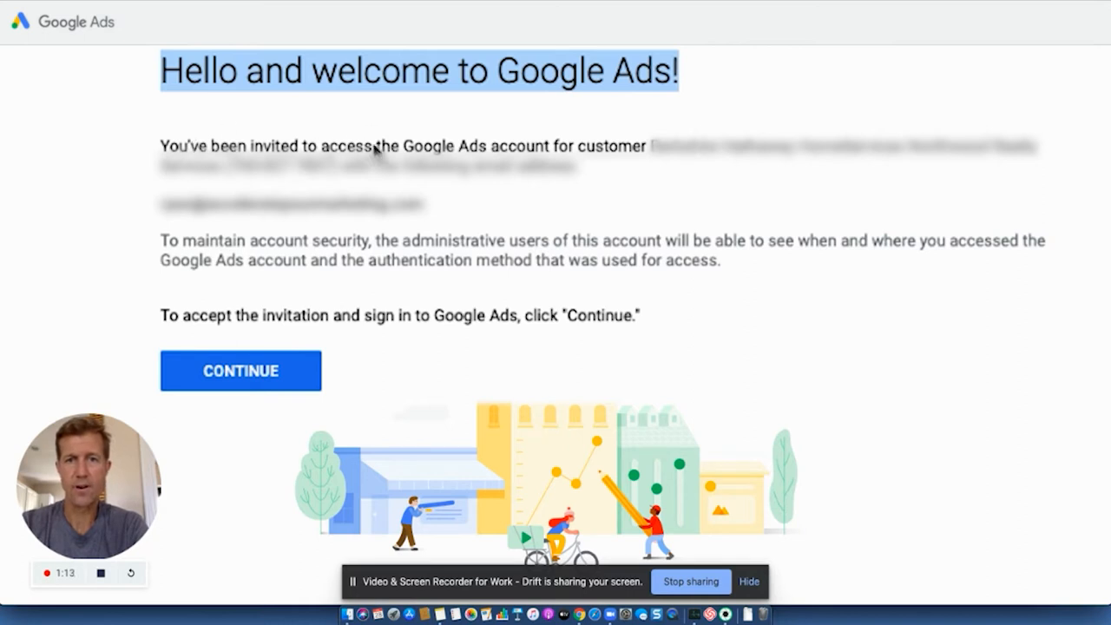
mouse_move(651, 150)
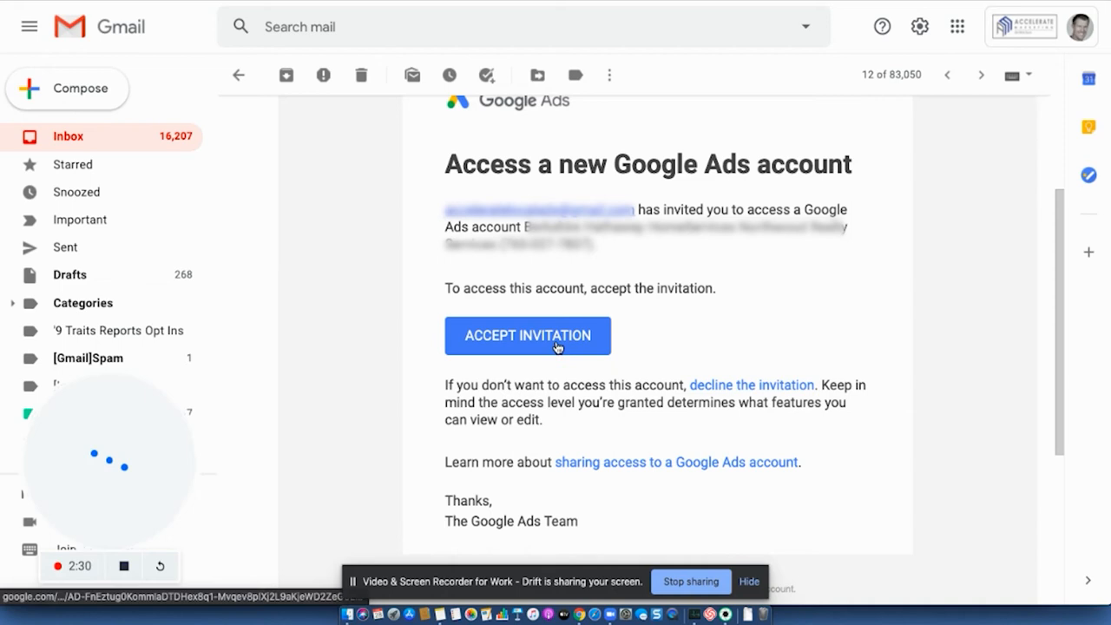
Accept the Google Ads account invitation again from the email
left_click(528, 335)
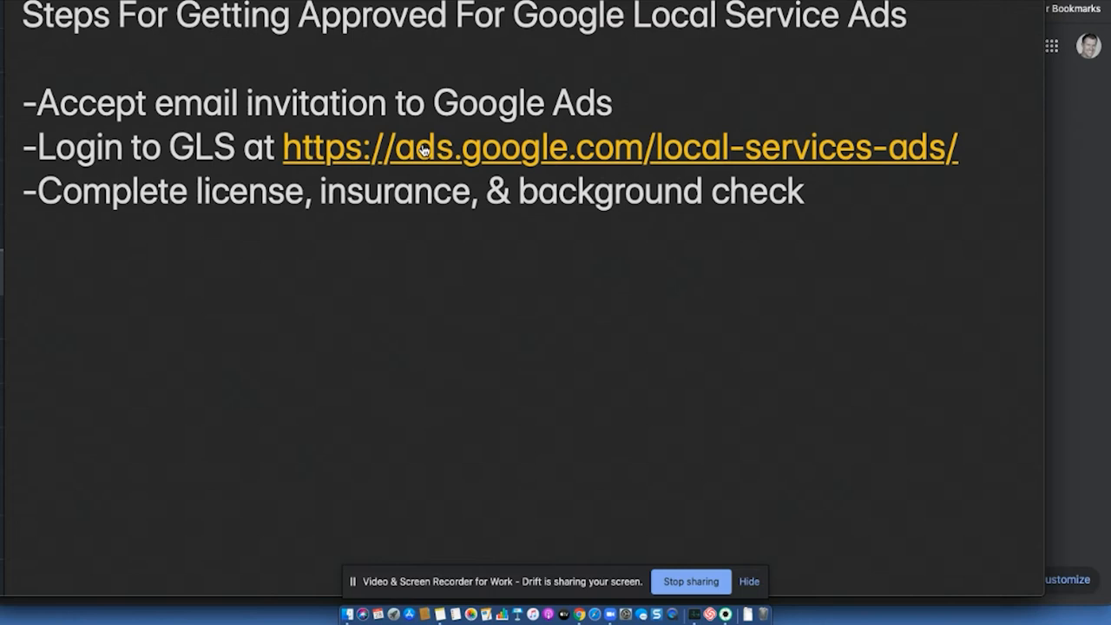
mouse_move(649, 171)
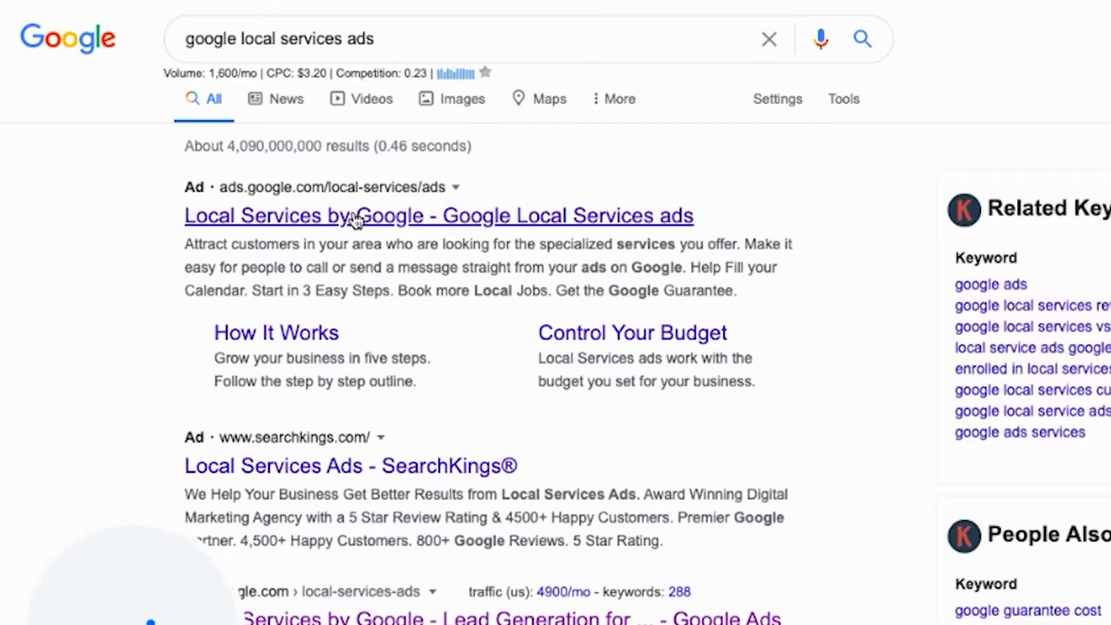
Follow the 'Local Services by Google' ad from the search results
left_click(438, 215)
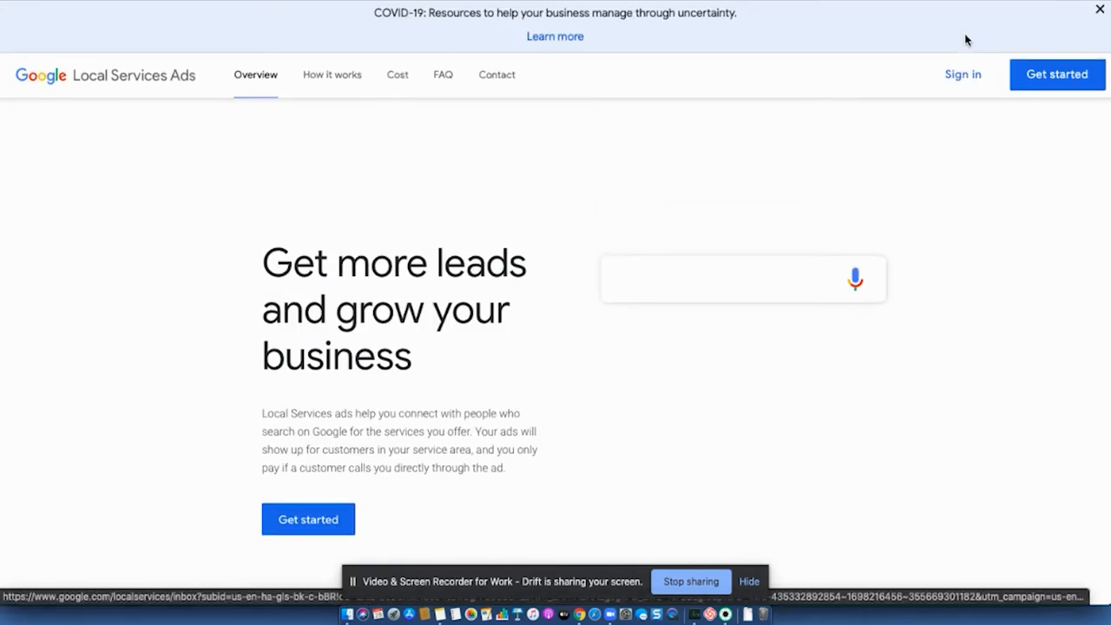
Enter 'house' and continue into the invited Google Ads account toward MCC Onboarding
type("house")
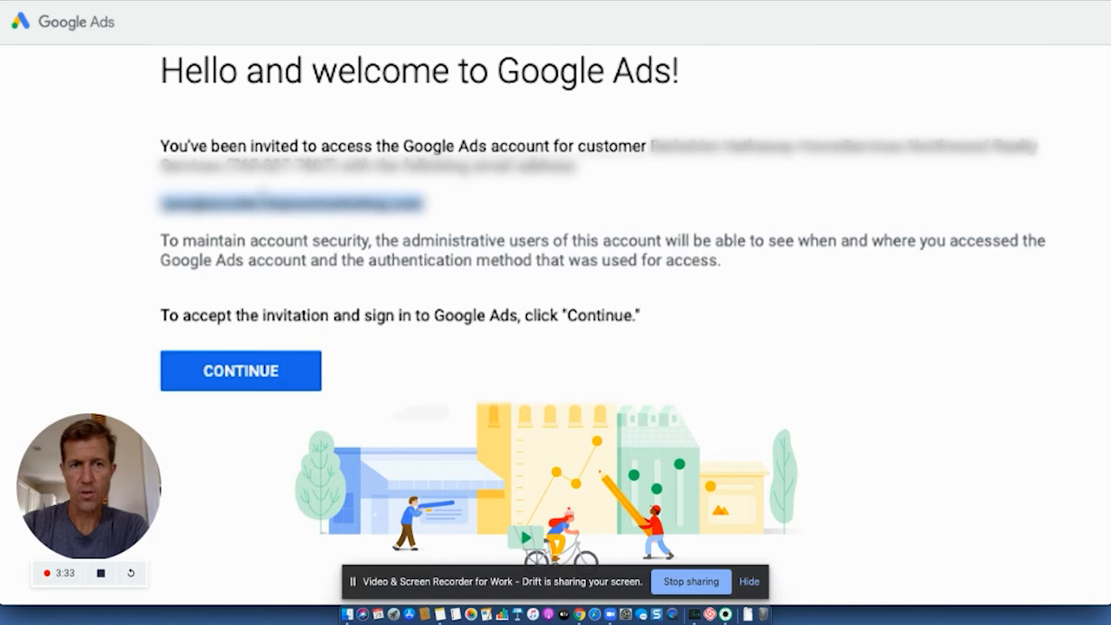
mouse_move(562, 102)
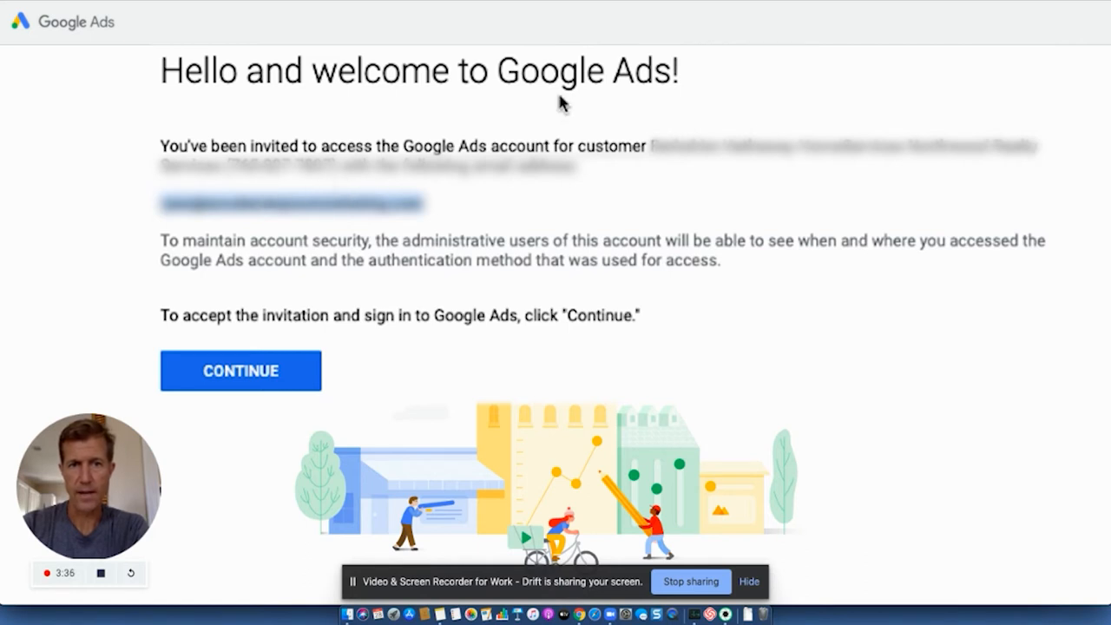
left_click(240, 371)
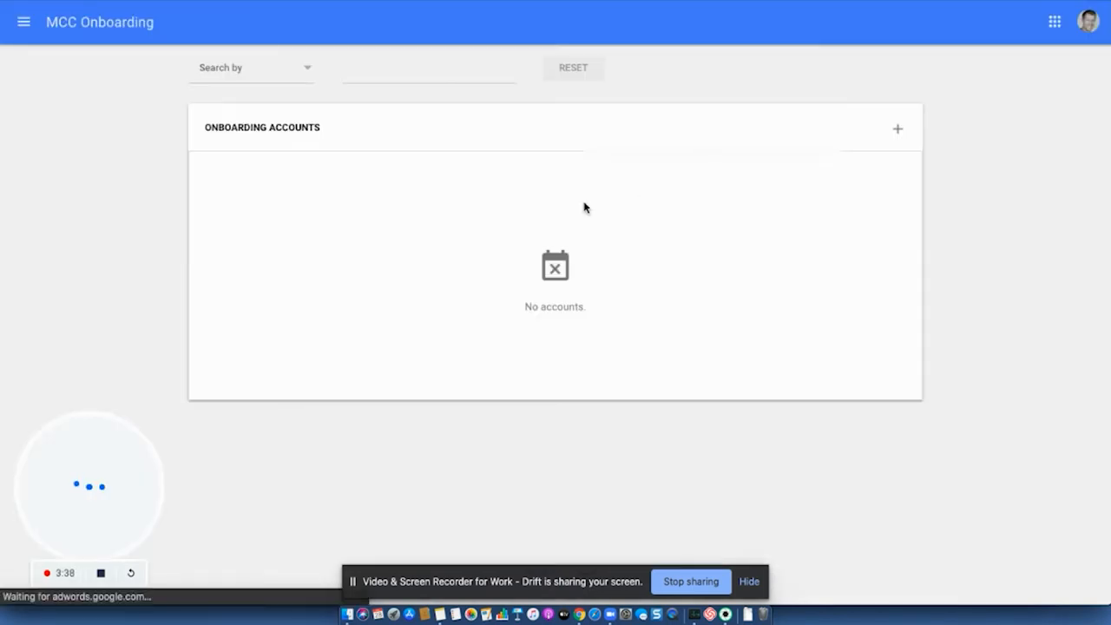
Go to the Local Services account dashboard and reach 'Your next steps to go live'
left_click(1087, 20)
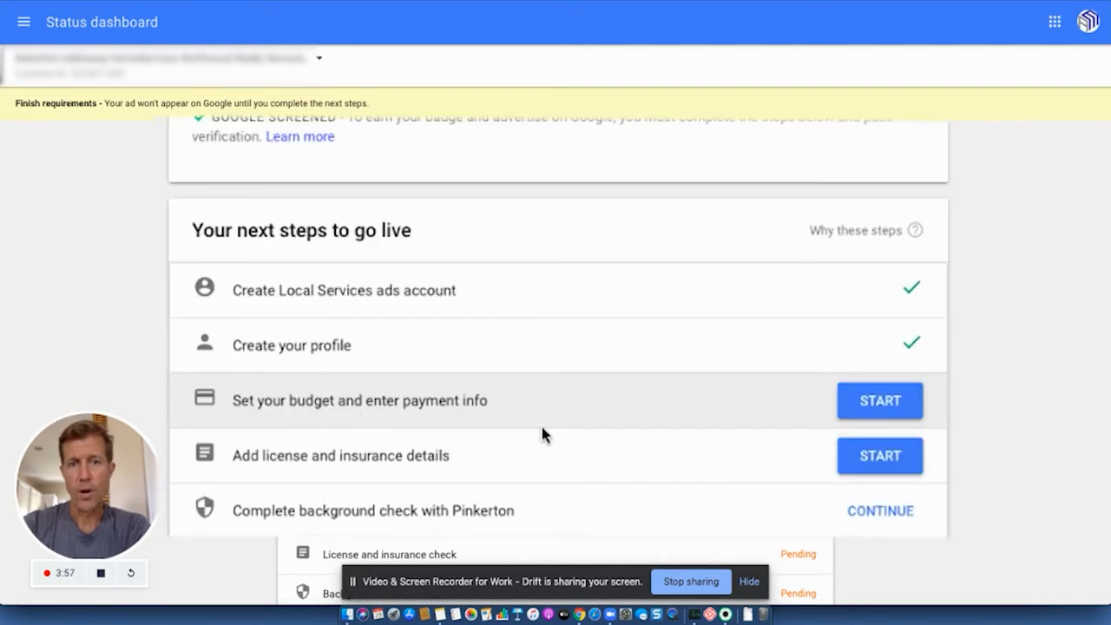
scroll("down", 3)
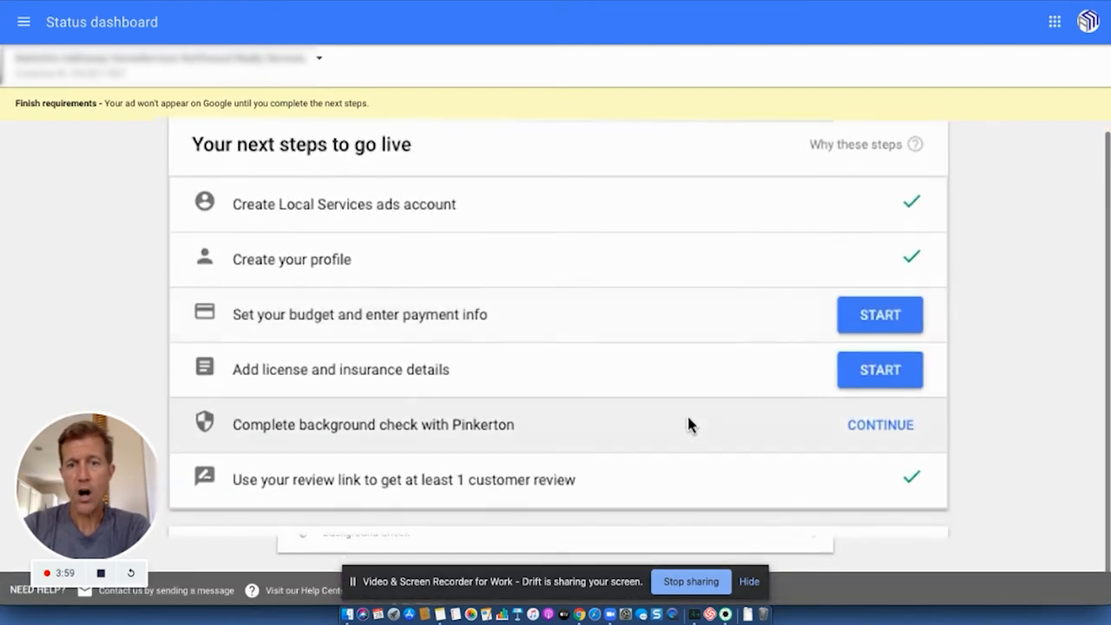
scroll("down", 3)
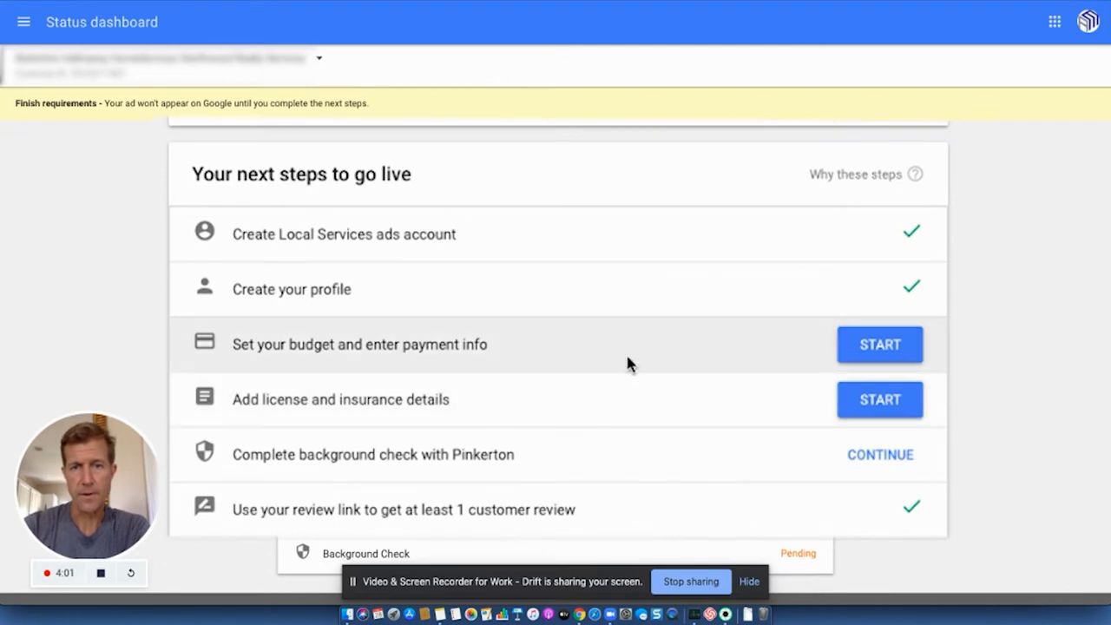
mouse_move(572, 354)
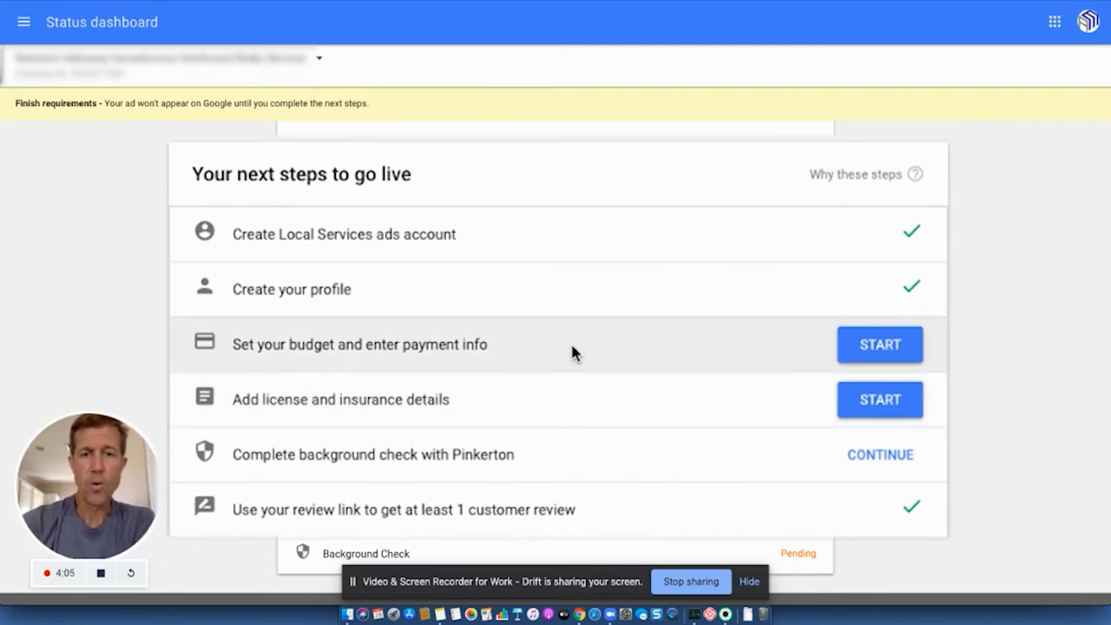
mouse_move(364, 401)
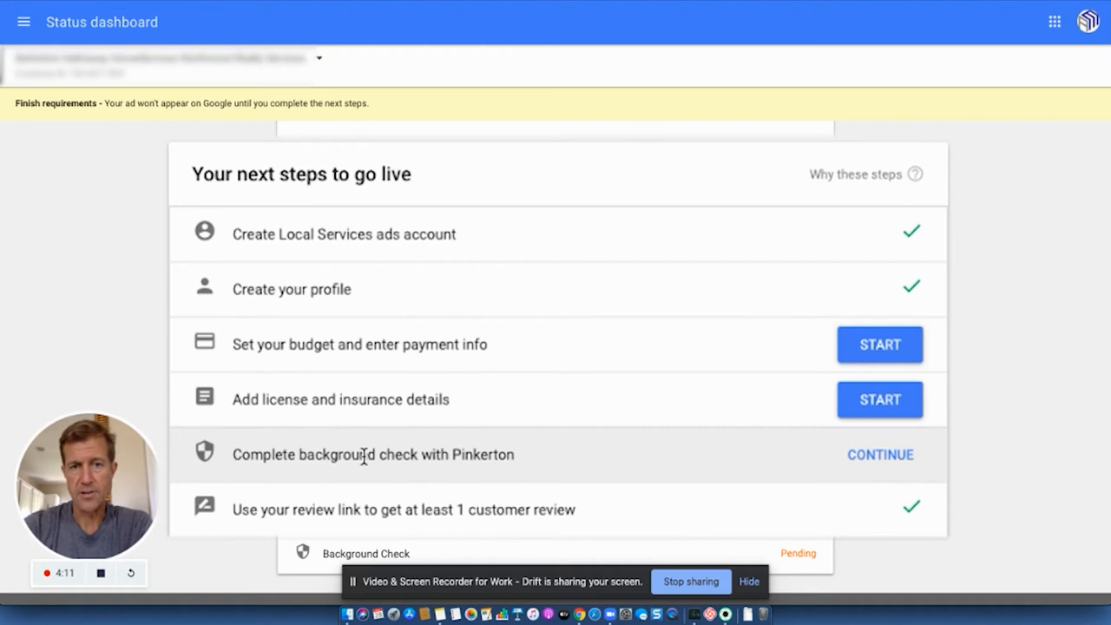
mouse_move(569, 465)
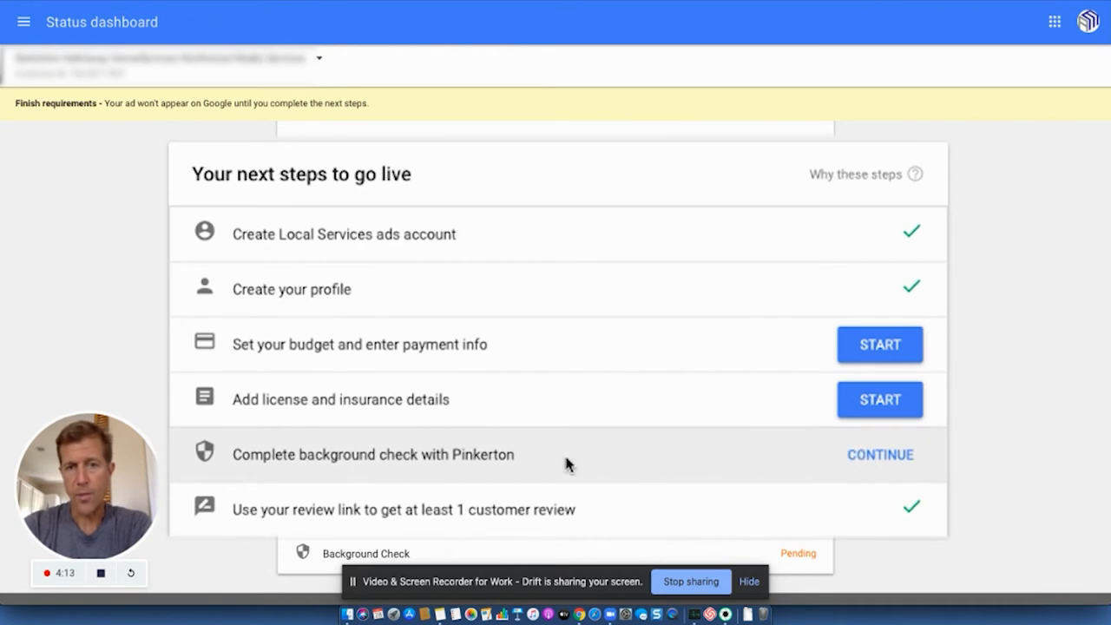
mouse_move(879, 455)
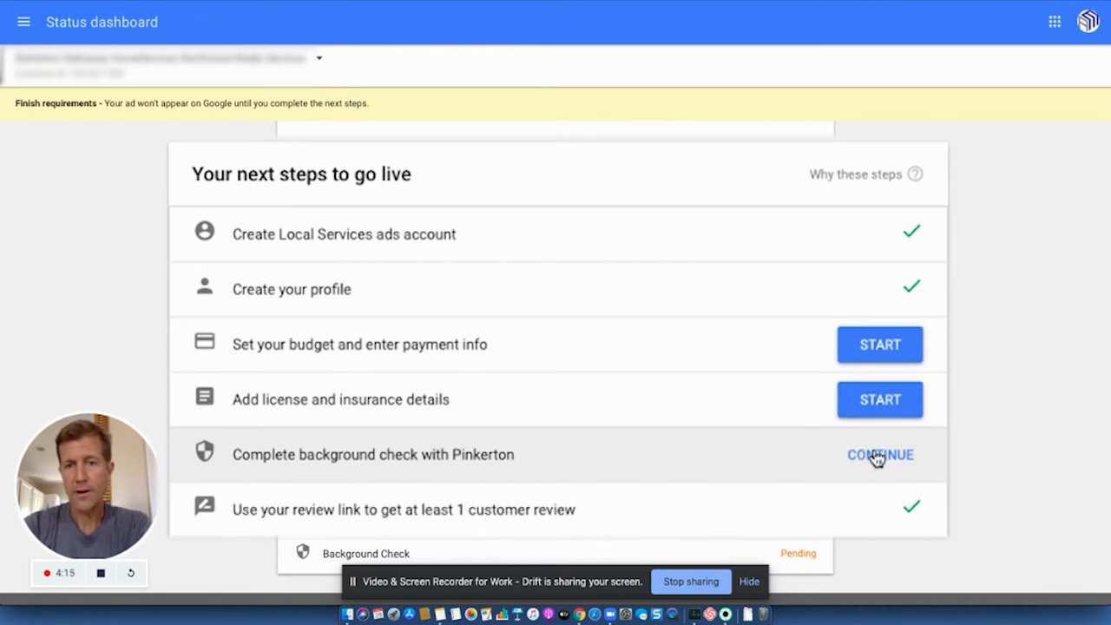
Review the Pinkerton background check details and go to Pinkerton to start the check
left_click(878, 455)
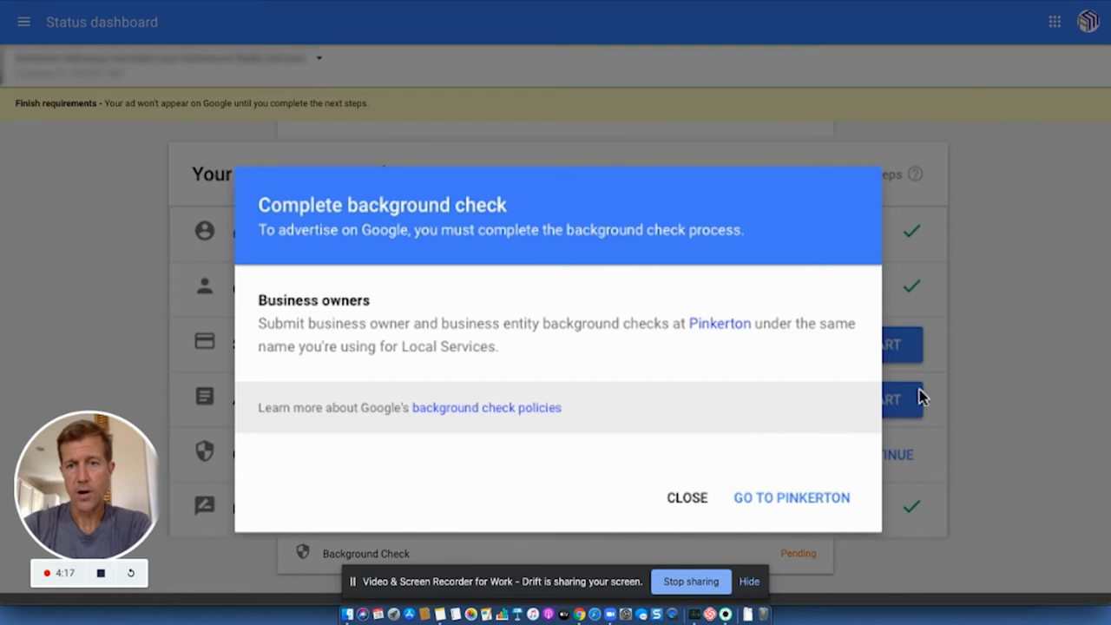
left_click(687, 496)
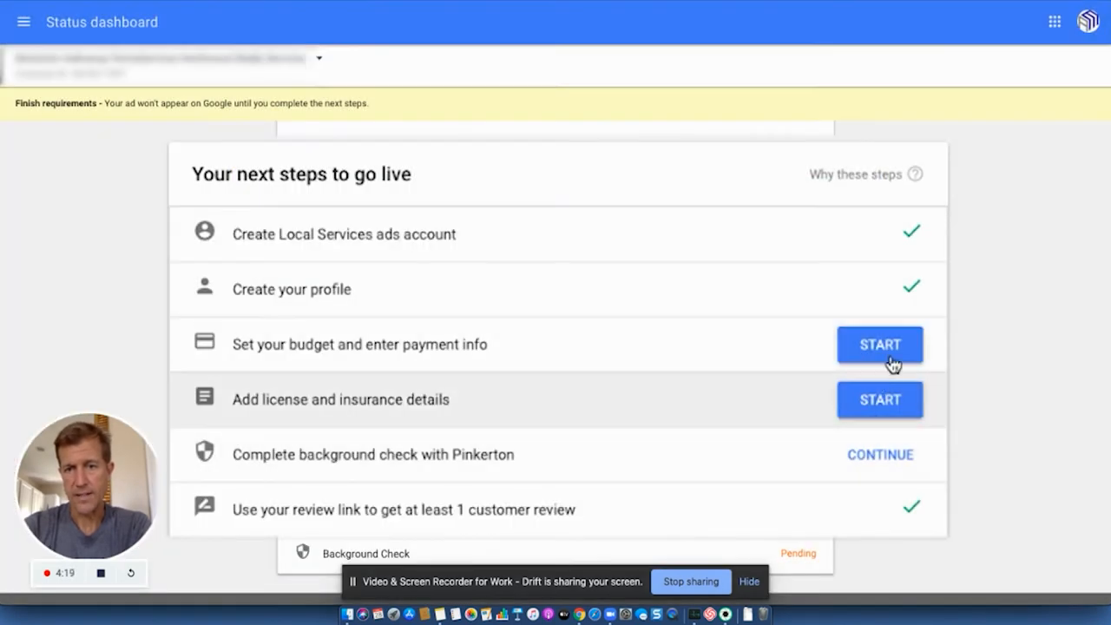
left_click(878, 454)
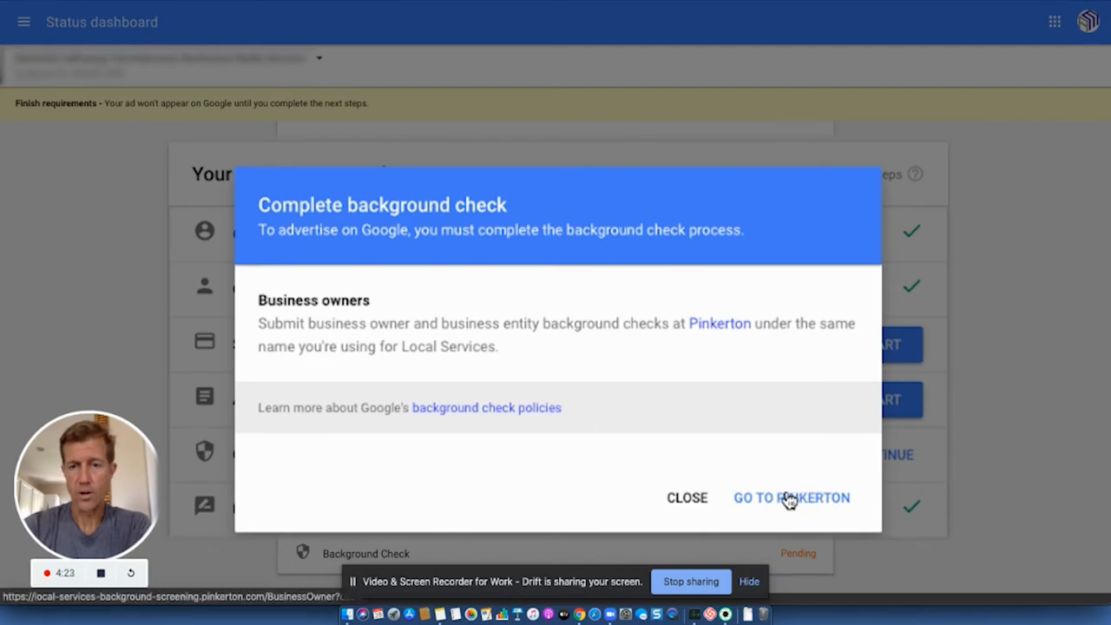
left_click(791, 496)
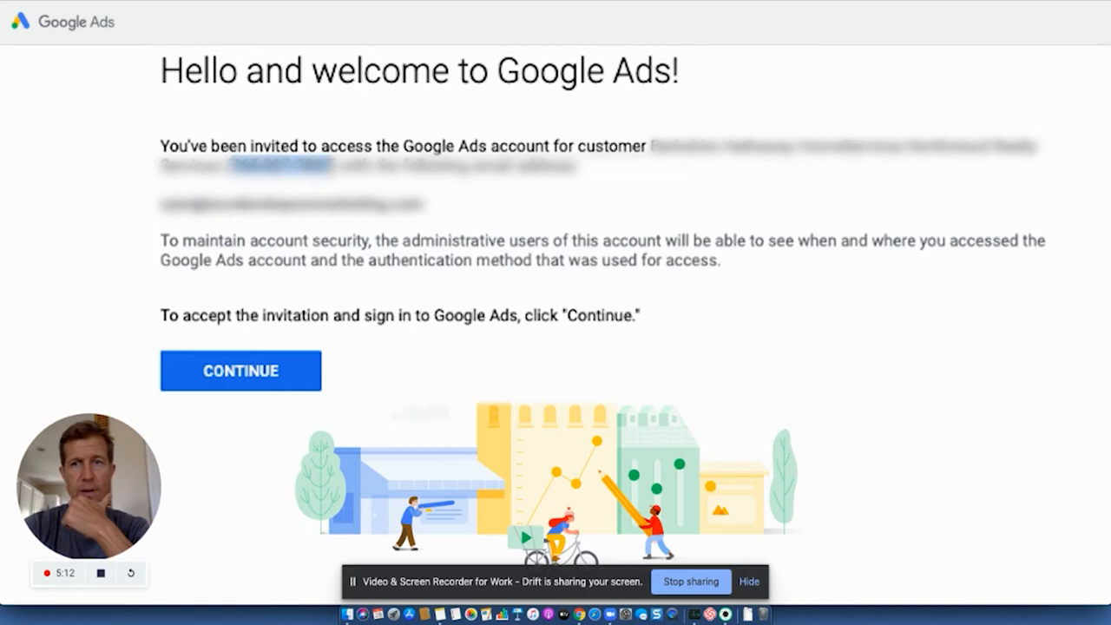
Accept the invitation, sign in, and view the go-live steps and Verification status
left_click(239, 371)
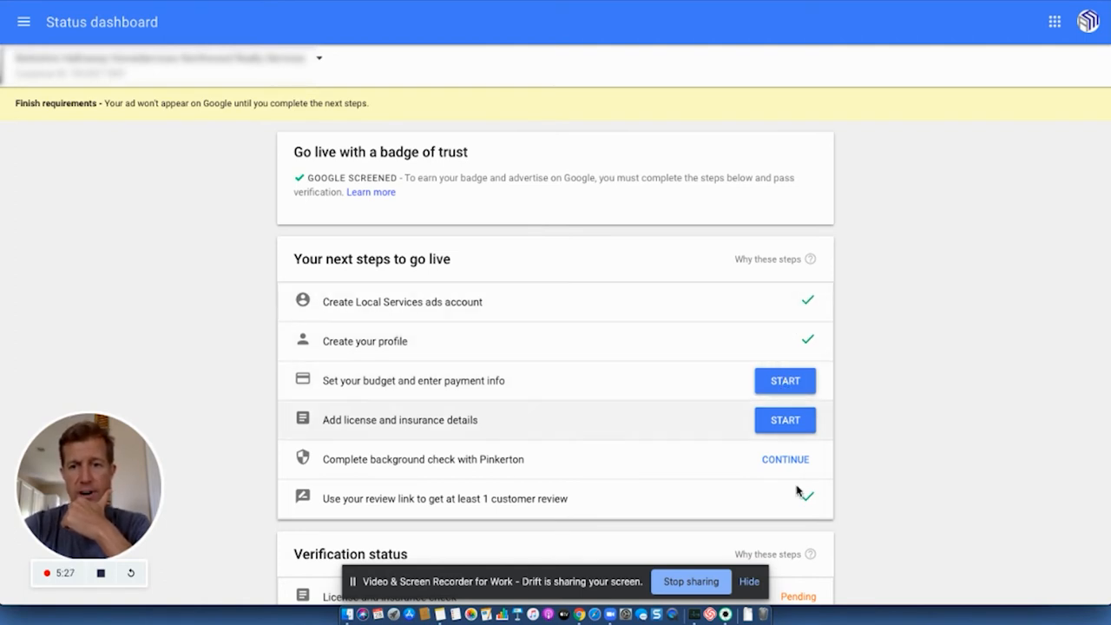
scroll("down", 3)
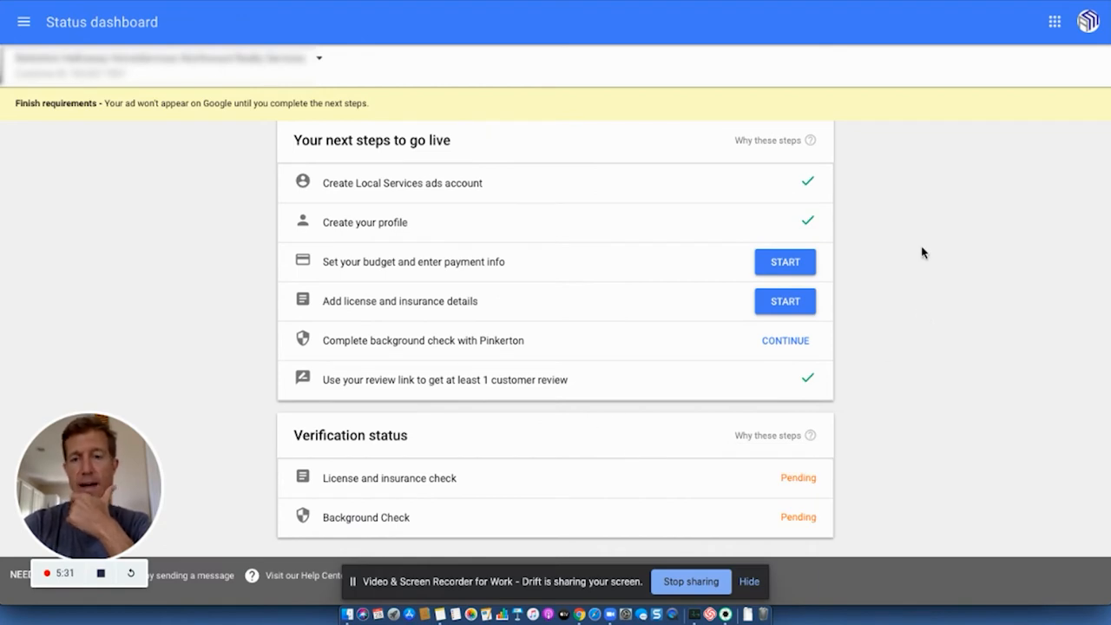
mouse_move(802, 475)
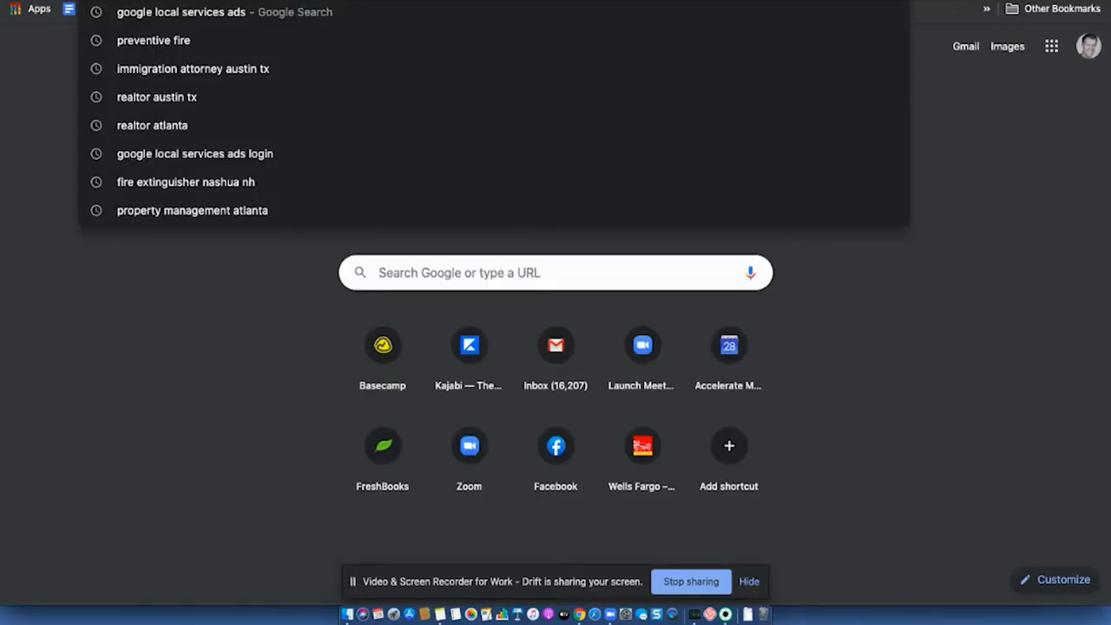
Search 'realtor austin tx' to show Google Screened real estate agent ads
type("realtro")
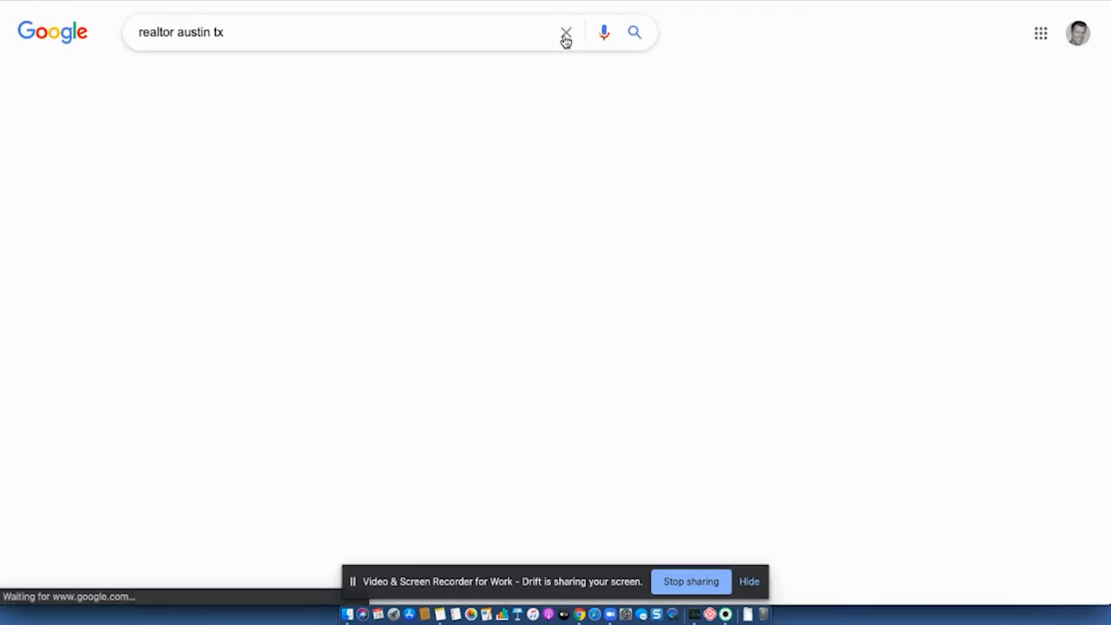
key("enter")
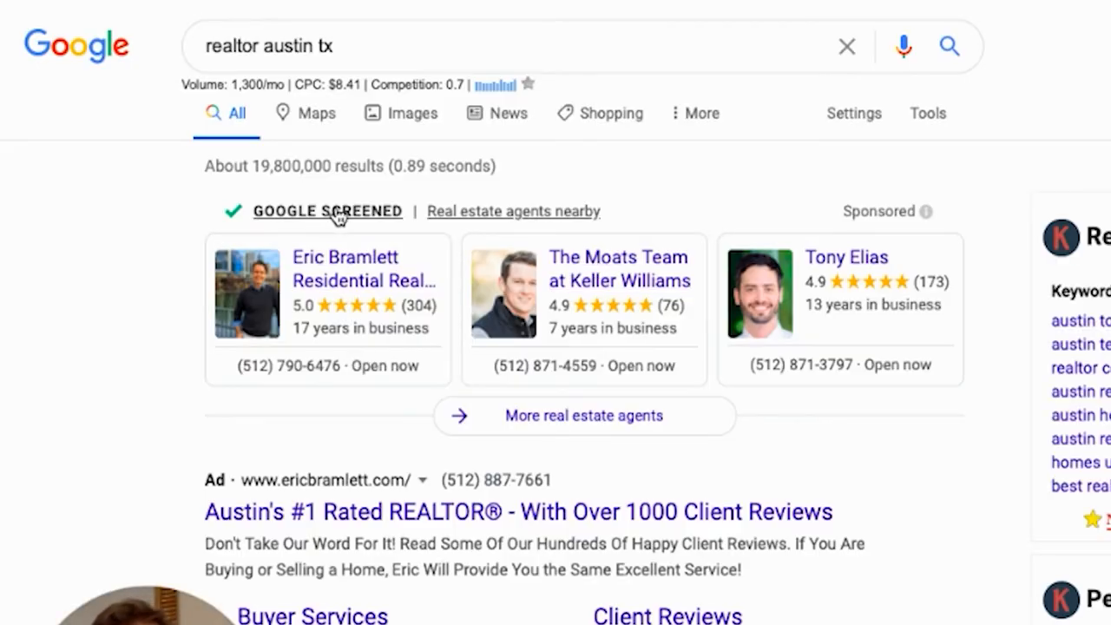
mouse_move(328, 232)
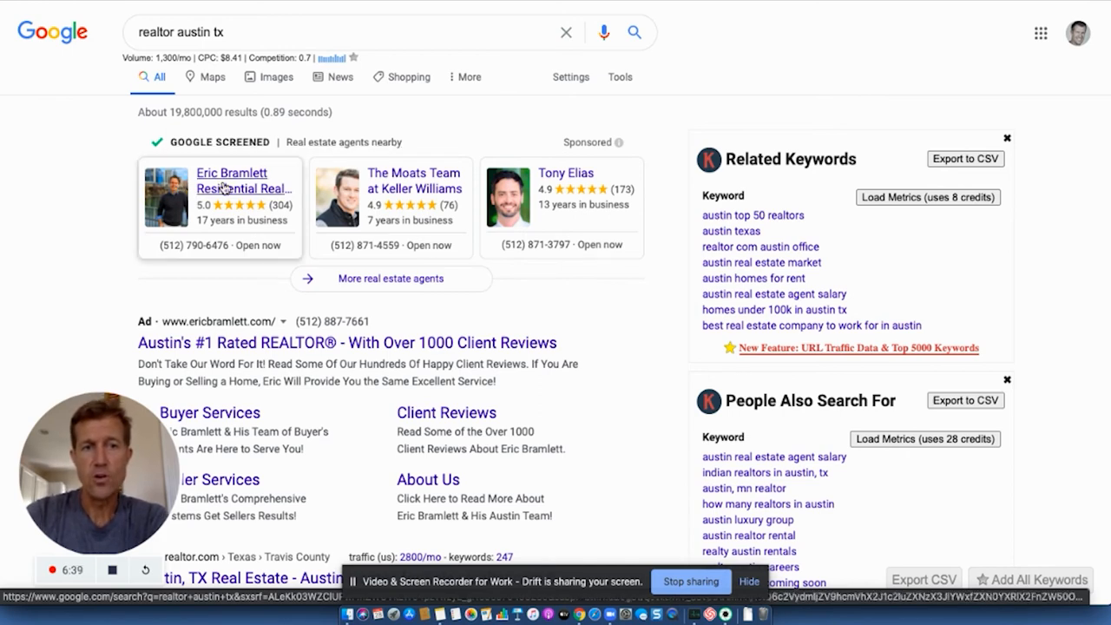
mouse_move(215, 141)
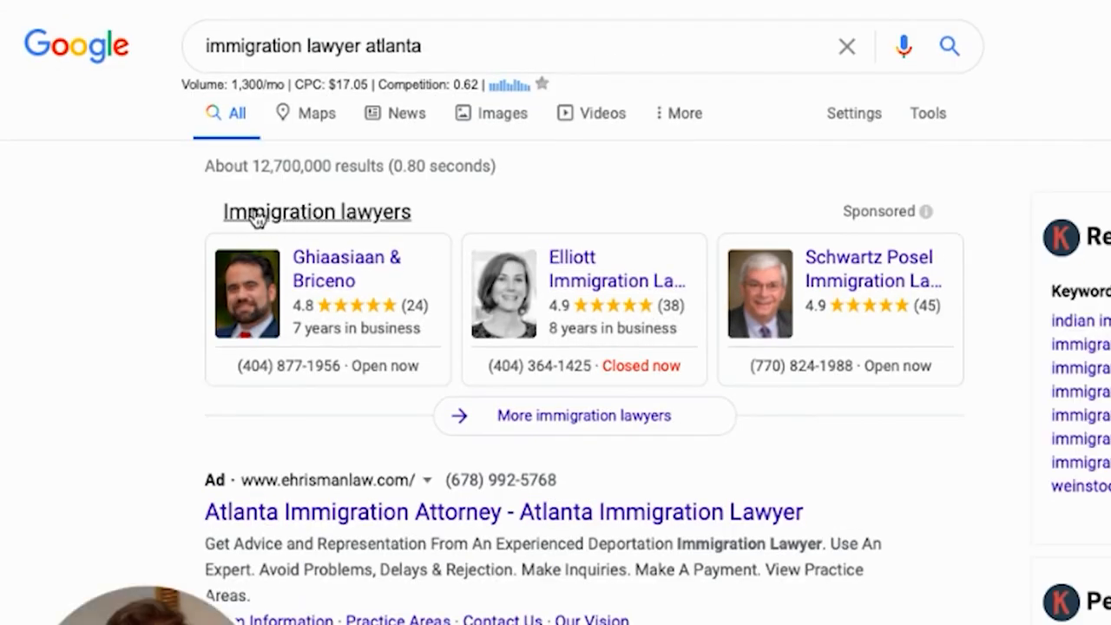
Change the query to 'immigration lawyer austin' to show Google Screened lawyer listings
left_click(347, 45)
type("u")
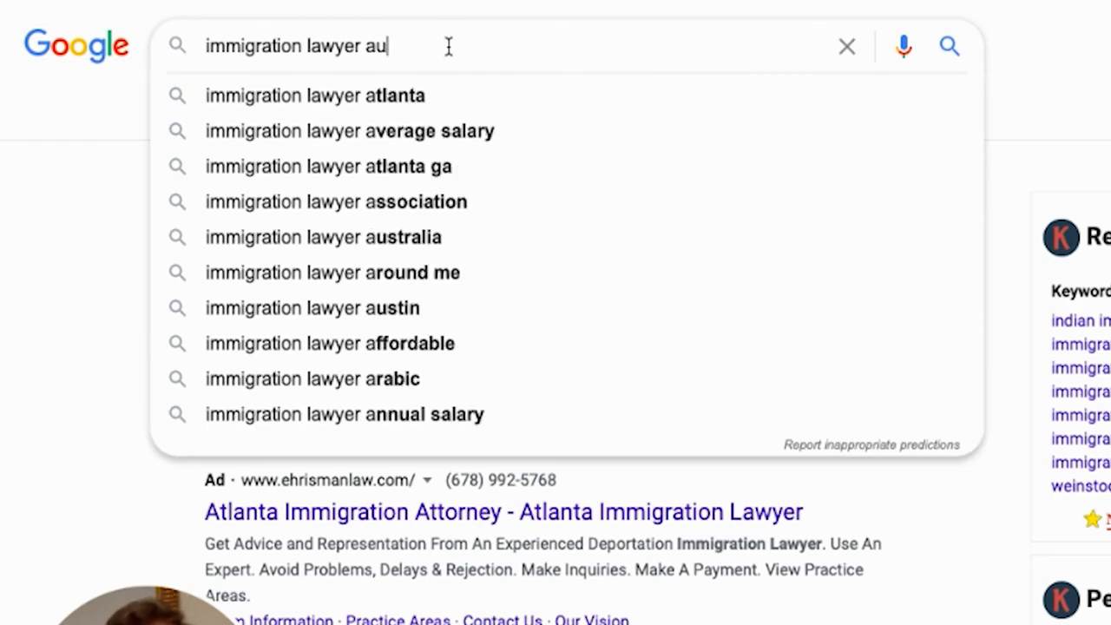
left_click(312, 307)
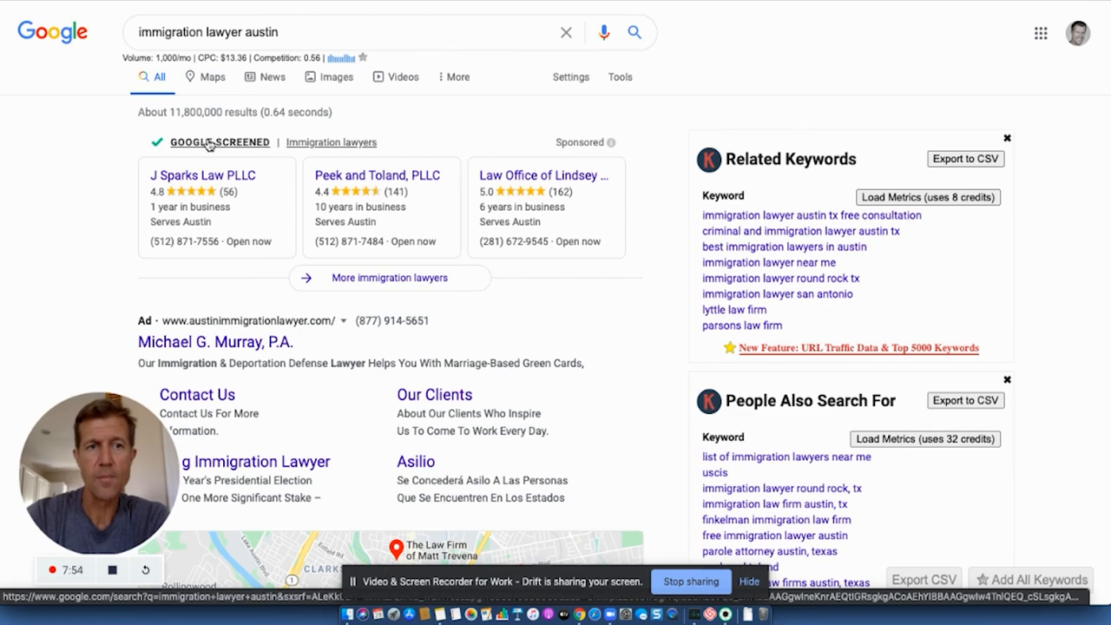
scroll("down", 3)
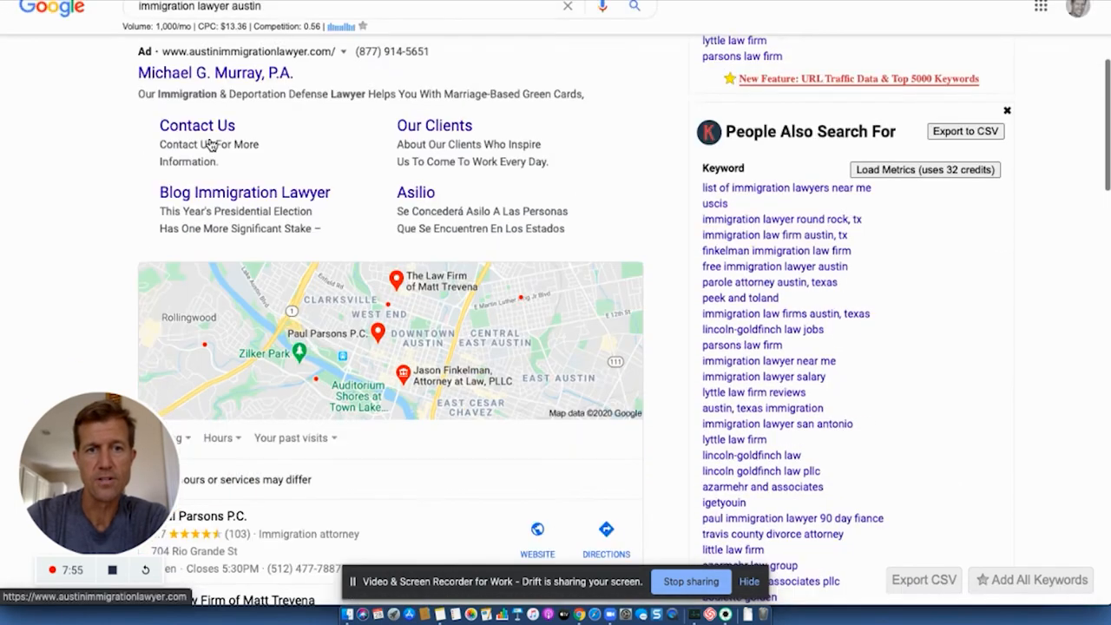
scroll("down", 3)
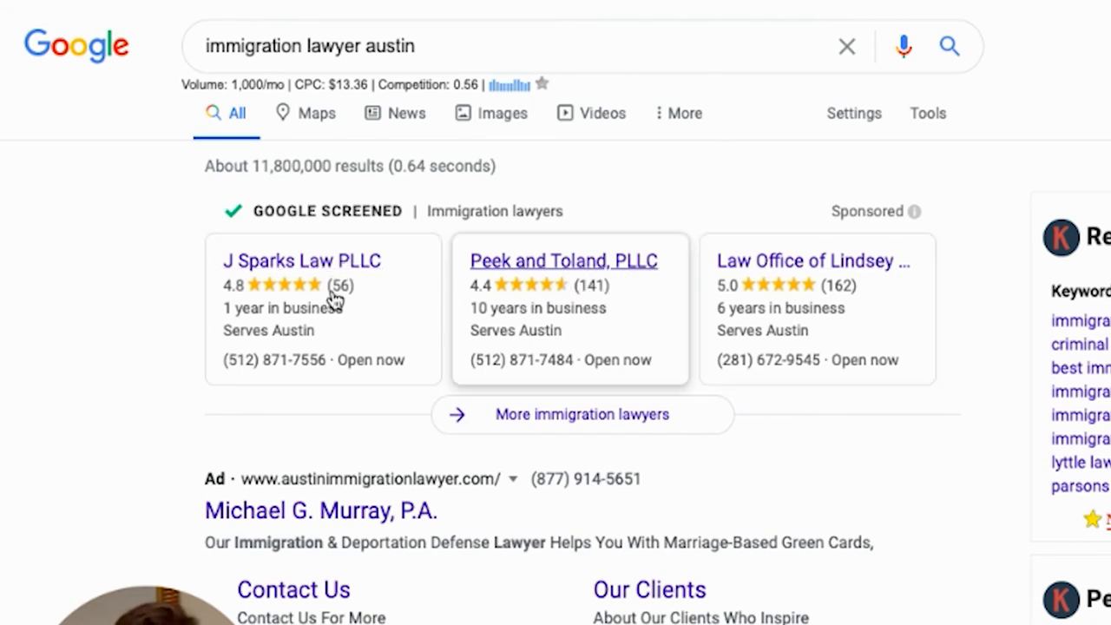
mouse_move(757, 292)
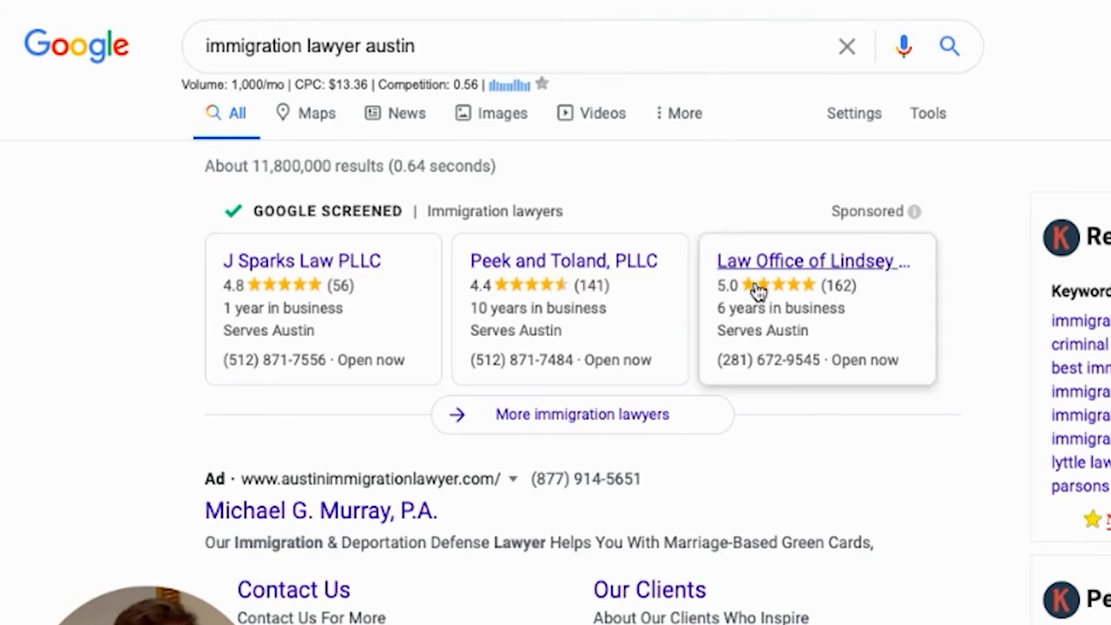
scroll("down", 3)
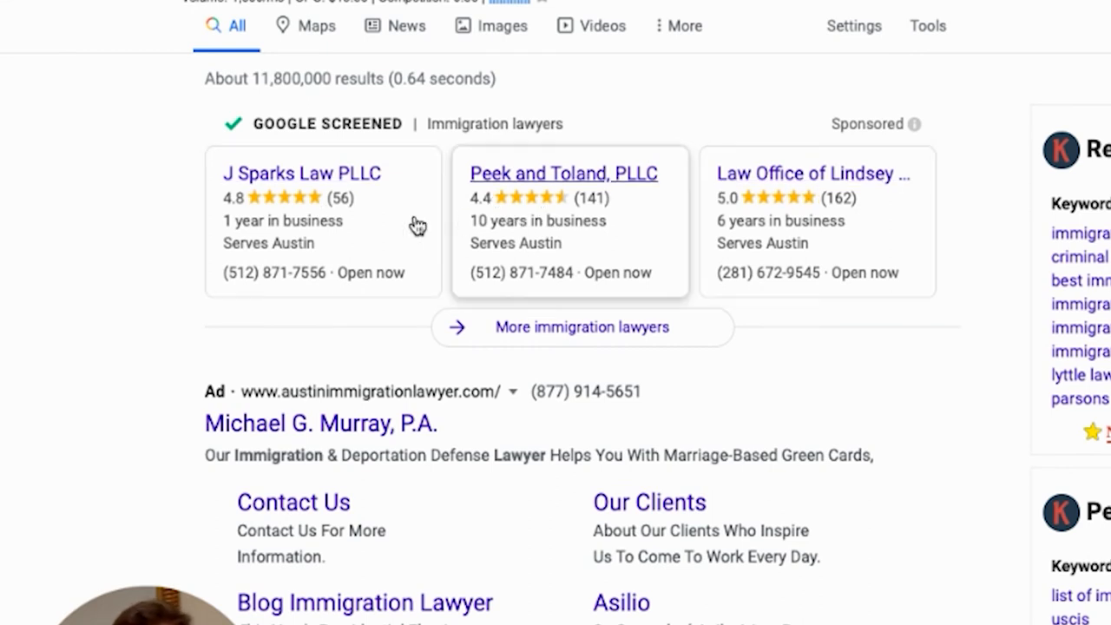
mouse_move(760, 200)
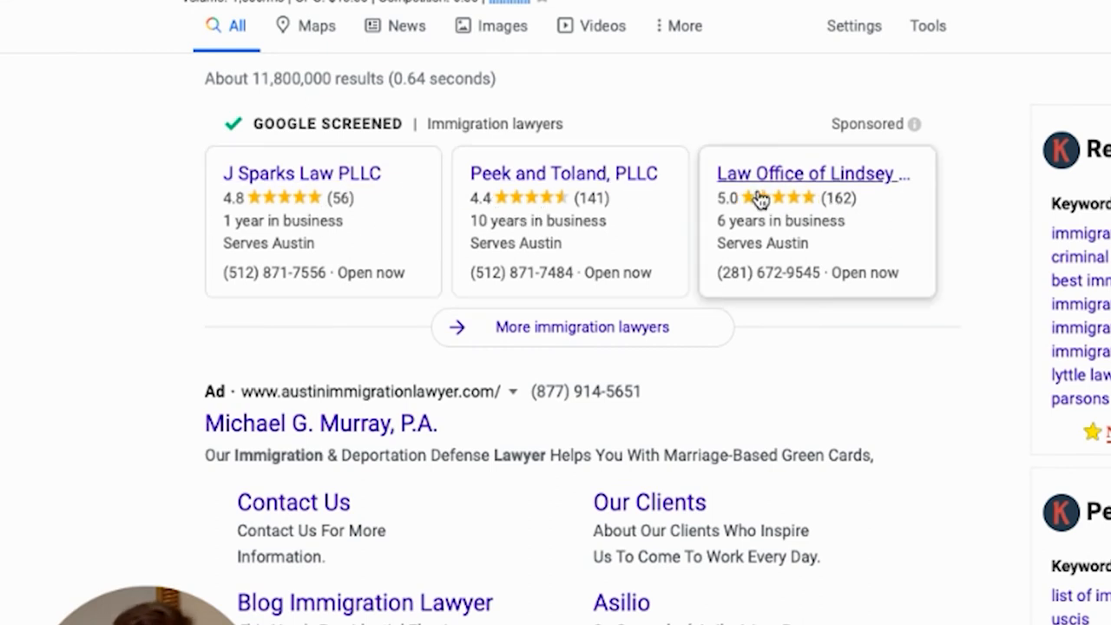
mouse_move(633, 222)
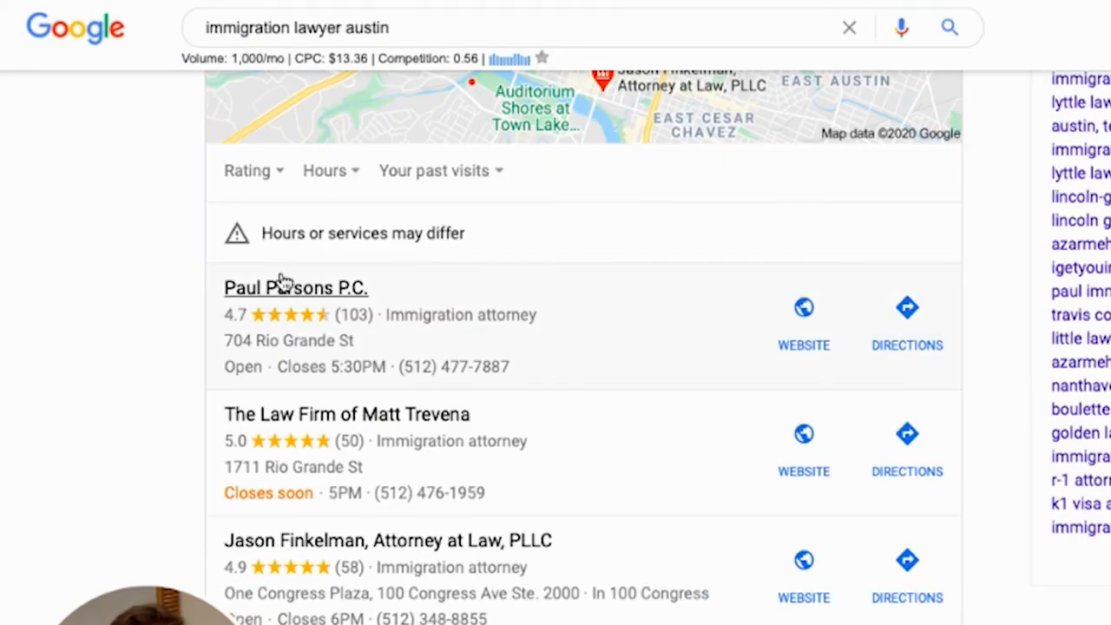
mouse_move(262, 274)
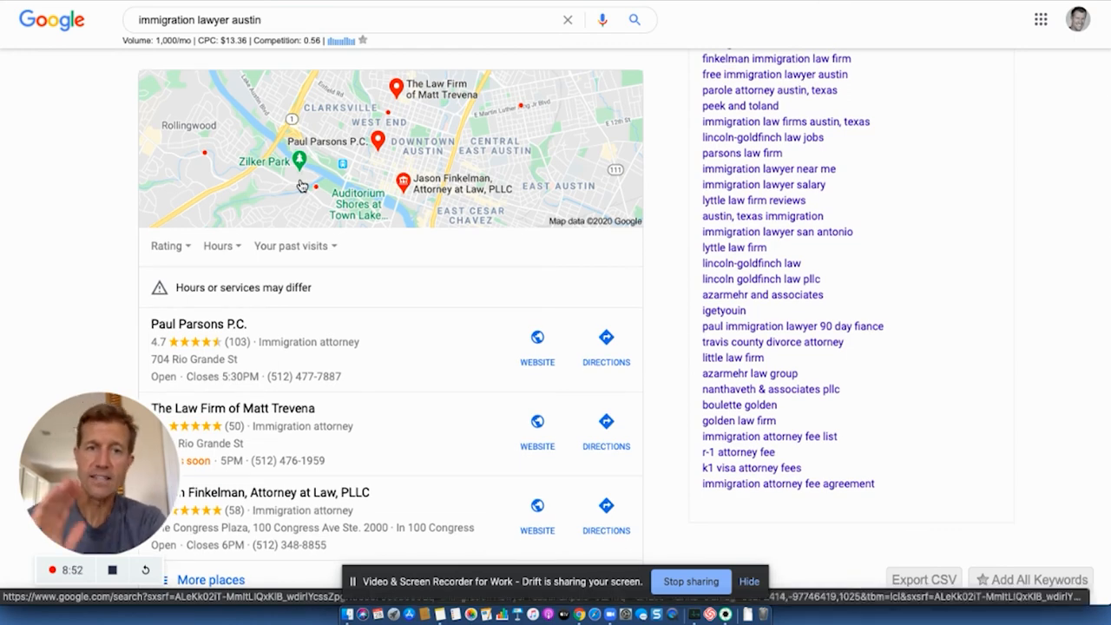
mouse_move(326, 287)
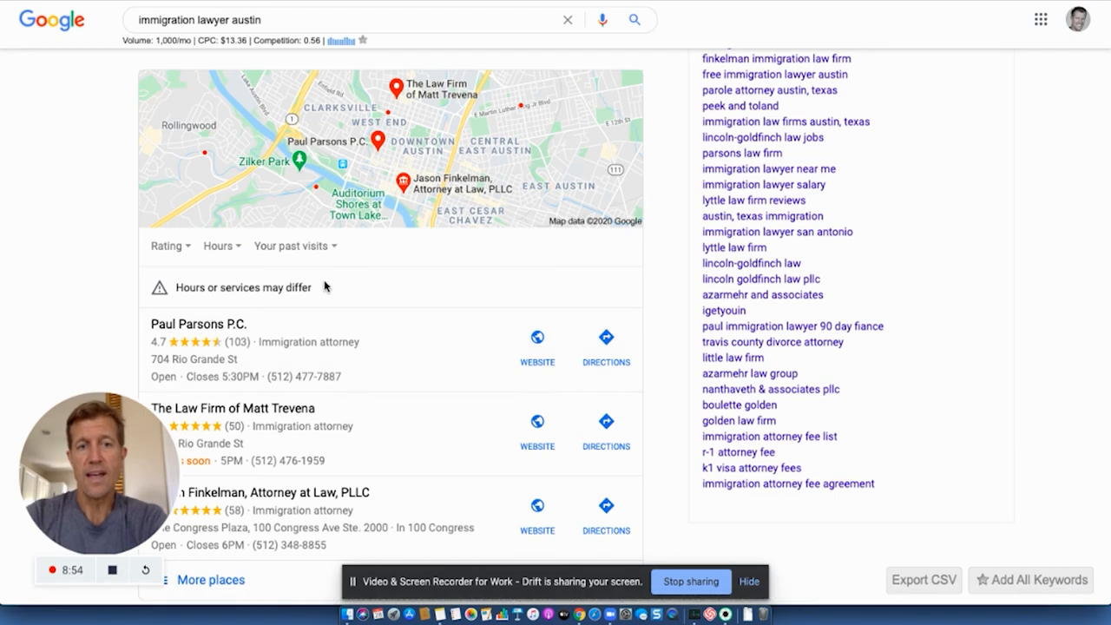
mouse_move(337, 280)
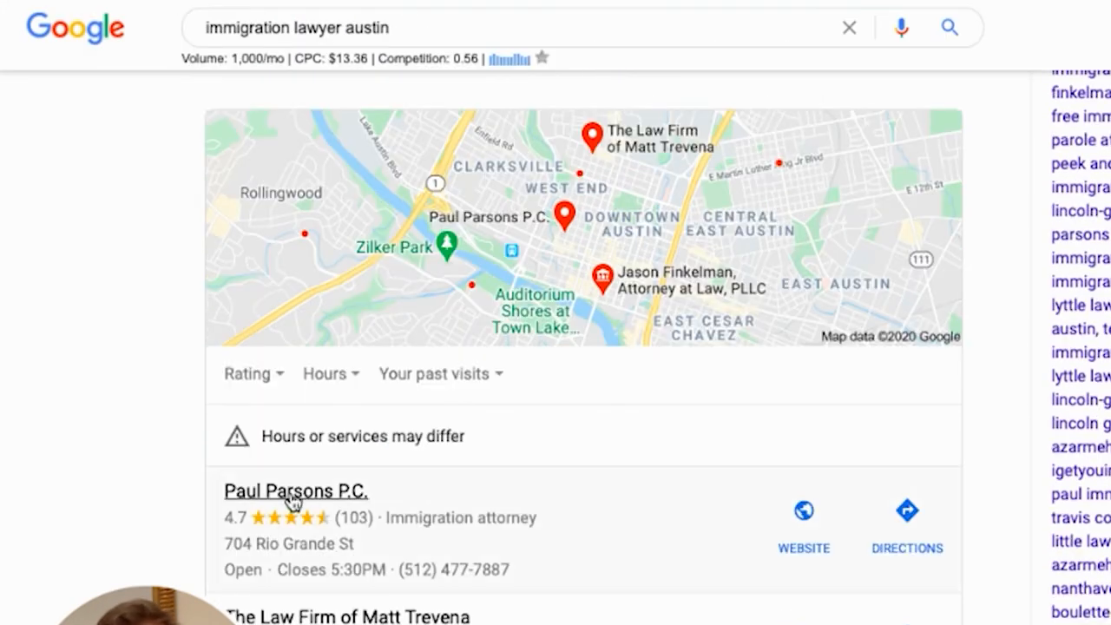
mouse_move(627, 387)
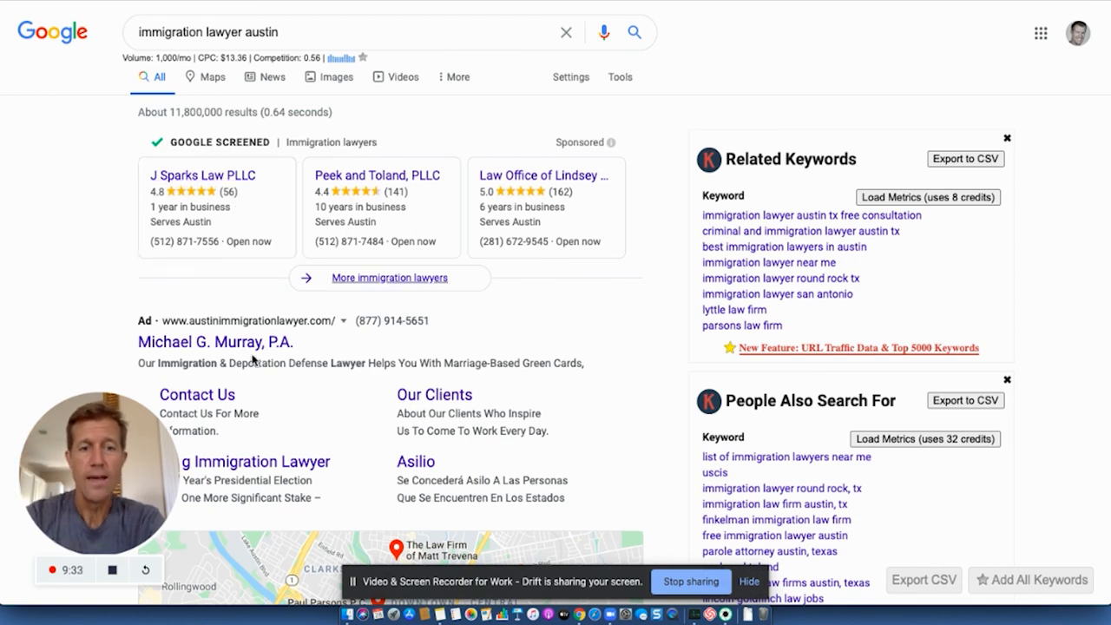
mouse_move(631, 517)
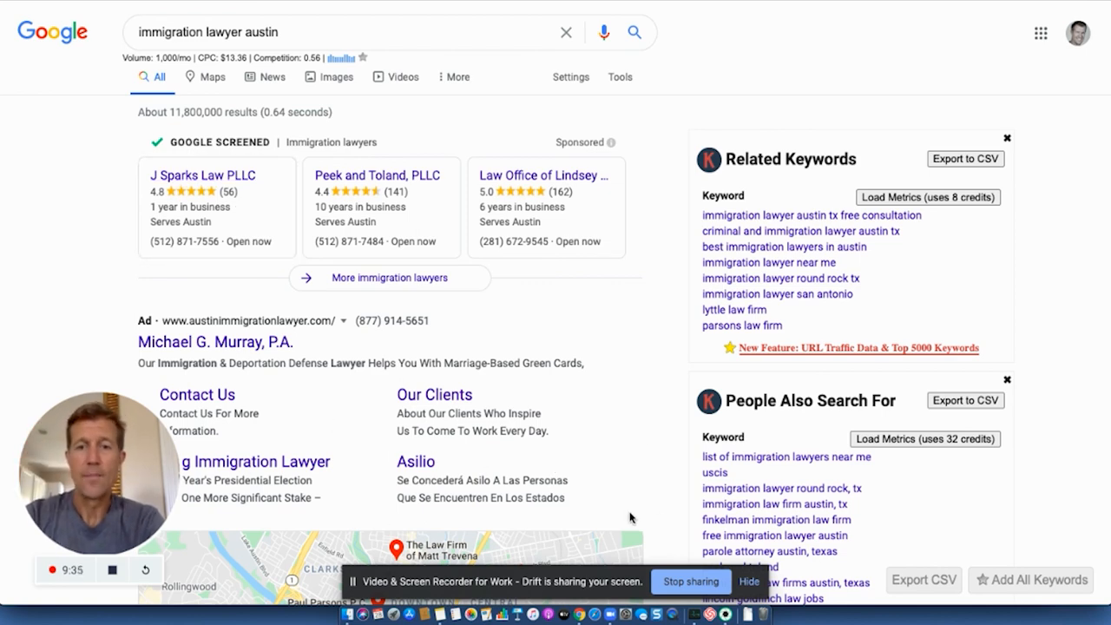